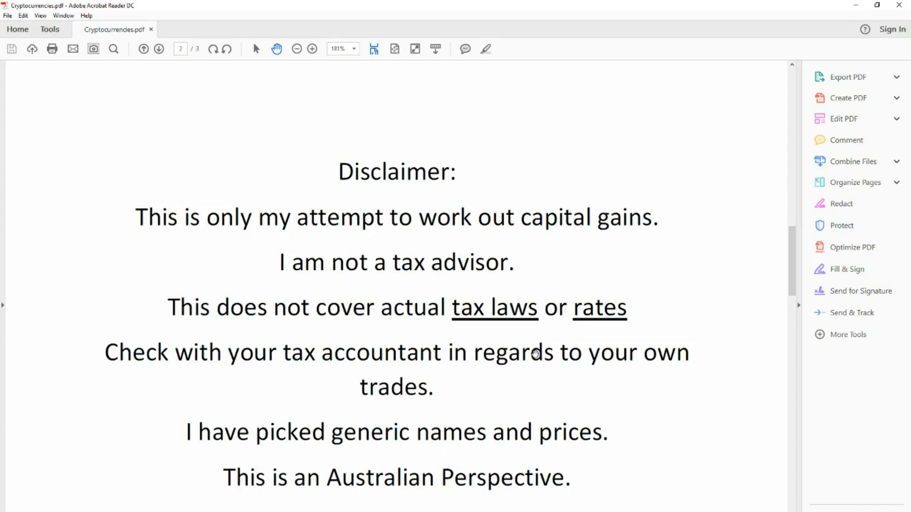
# Step: Bring the buy, send and sell example with its $24.88 gain and formula notes into view
pyautogui.click(158, 49)
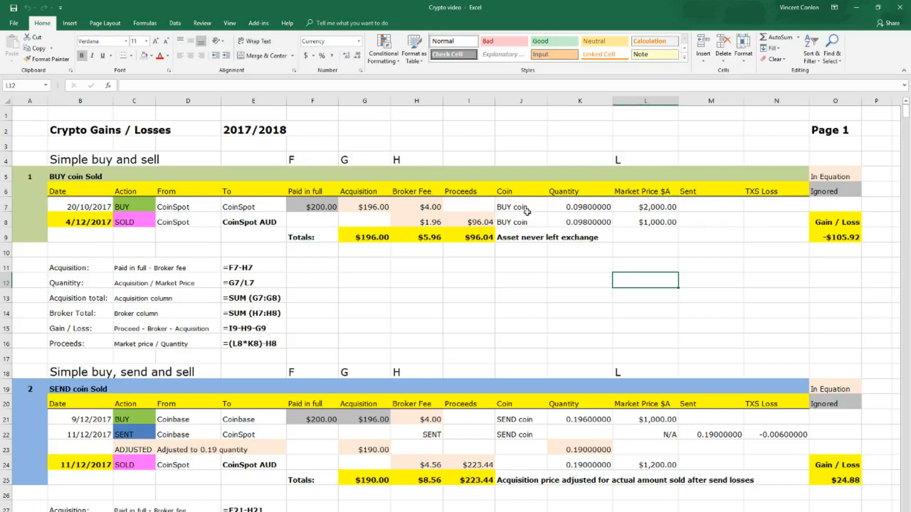
pyautogui.moveTo(286, 223)
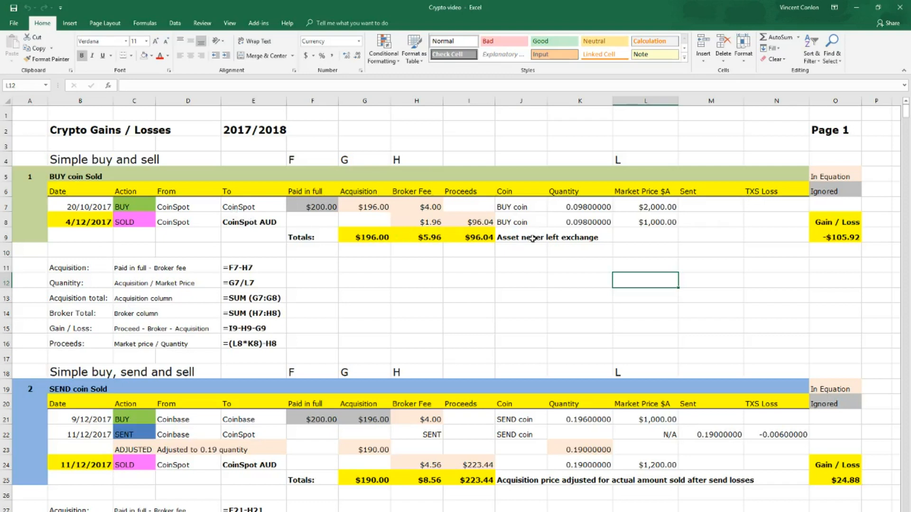
pyautogui.moveTo(382, 223)
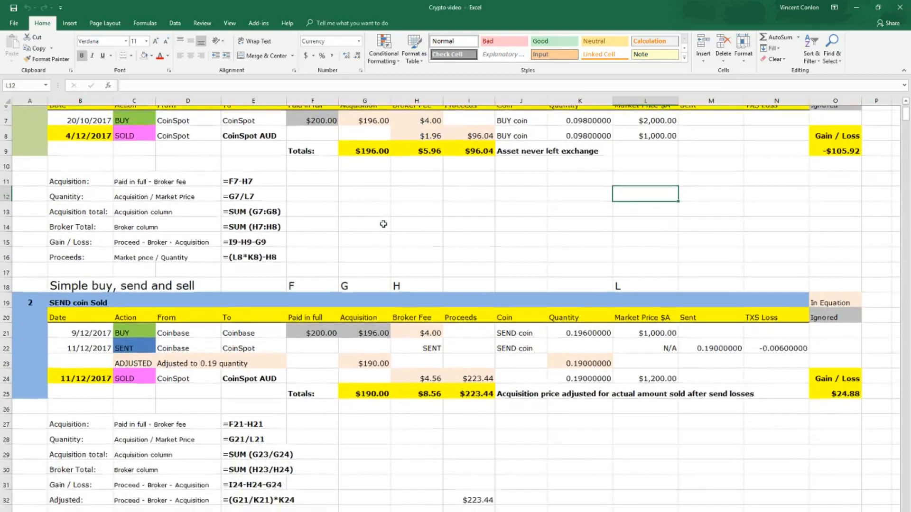
# Step: Scroll through the wallet-send sale ($22.00 gain) and coin-for-coin trade ($52.26 loss) examples
pyautogui.scroll(-3)
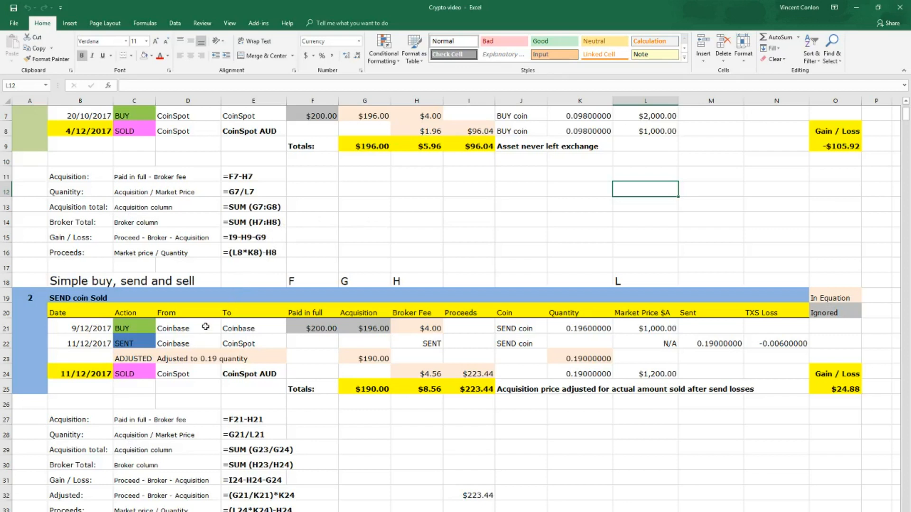
pyautogui.moveTo(270, 347)
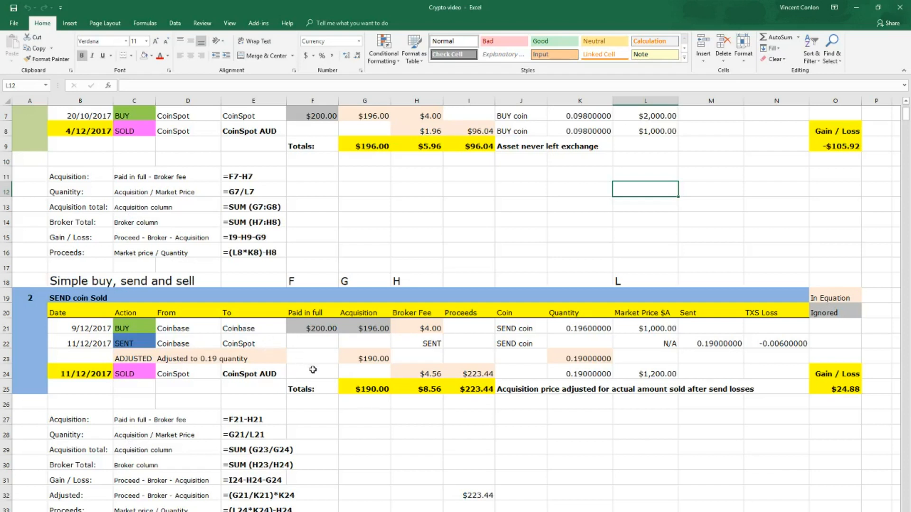
pyautogui.moveTo(660, 396)
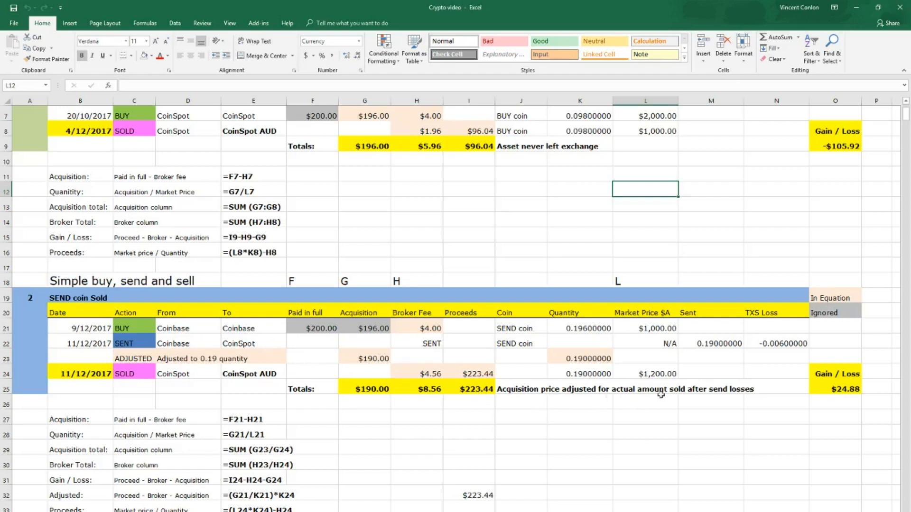
pyautogui.moveTo(676, 365)
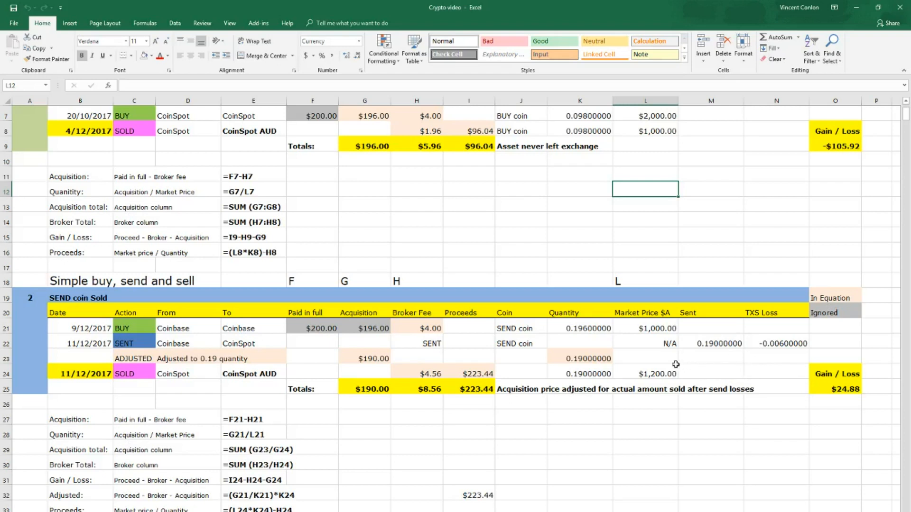
pyautogui.scroll(-3)
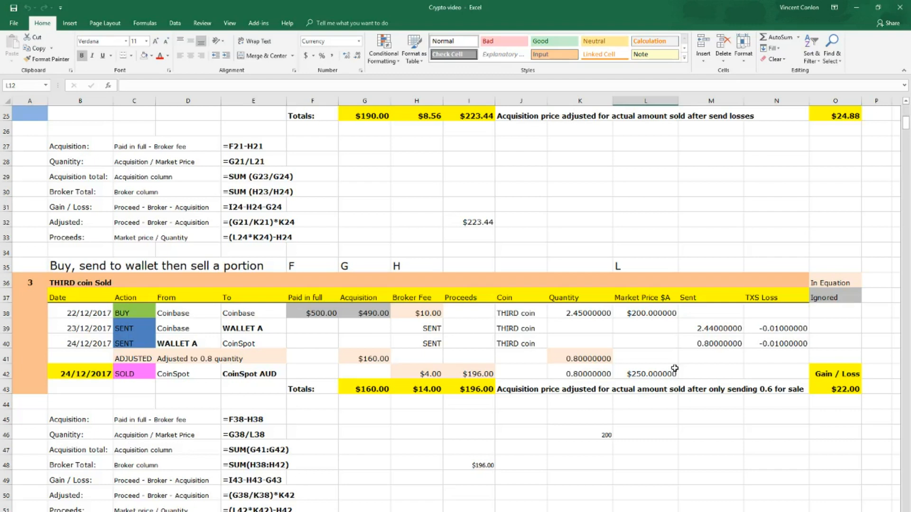
pyautogui.scroll(-3)
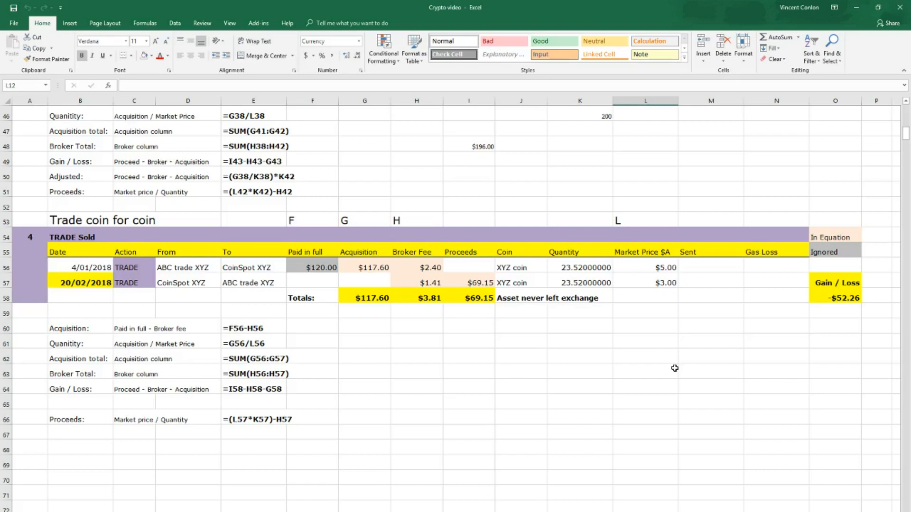
pyautogui.moveTo(738, 321)
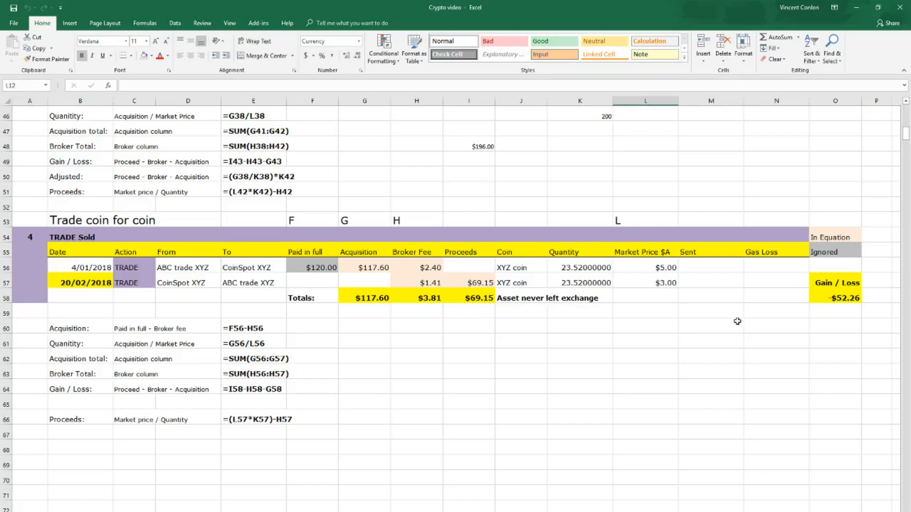
pyautogui.moveTo(708, 341)
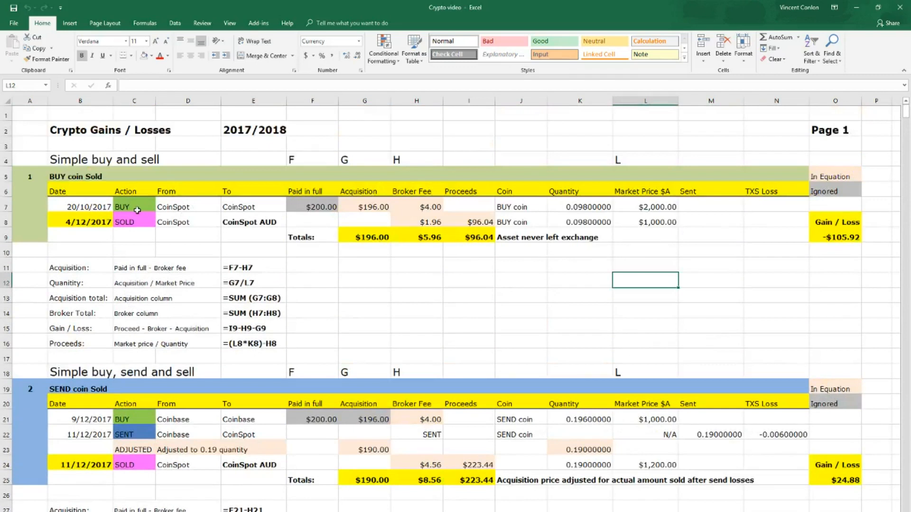
# Step: Scroll down to rows 37–62 showing the THIRD coin formulas and TRADE Sold section
pyautogui.scroll(-3)
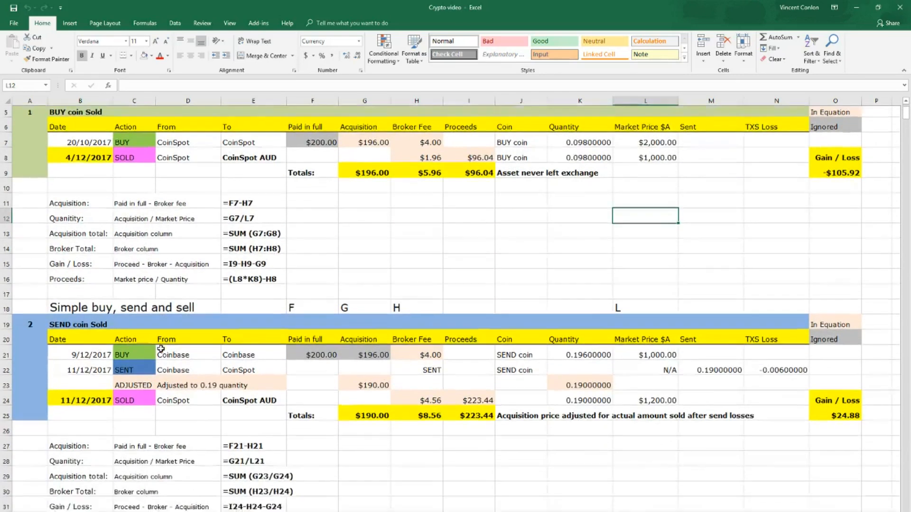
pyautogui.scroll(-3)
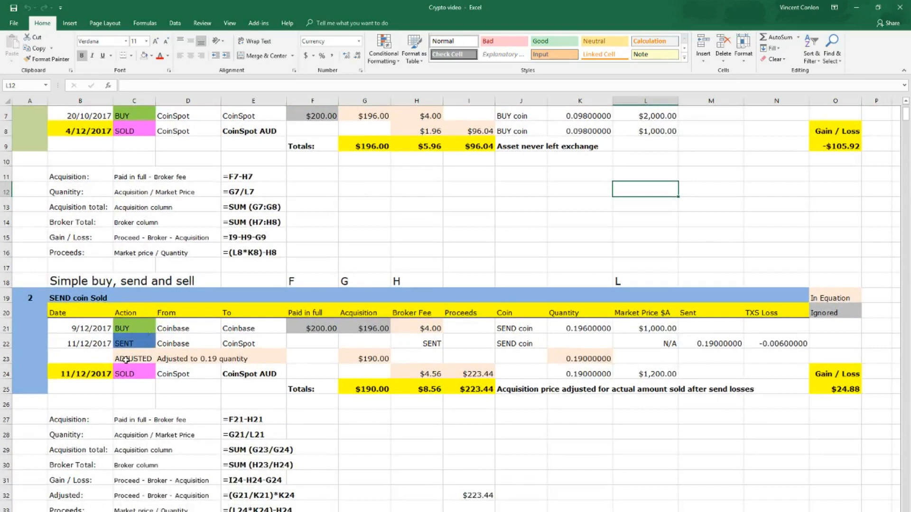
pyautogui.scroll(-3)
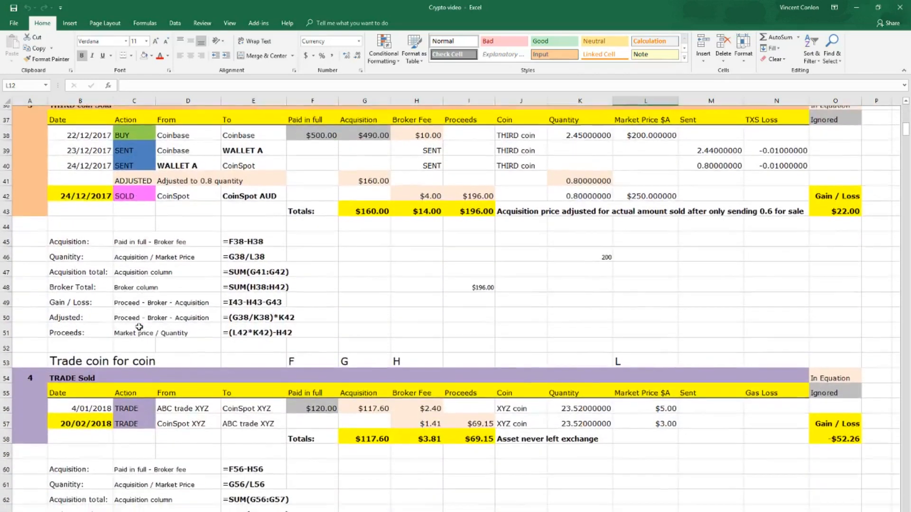
pyautogui.scroll(-3)
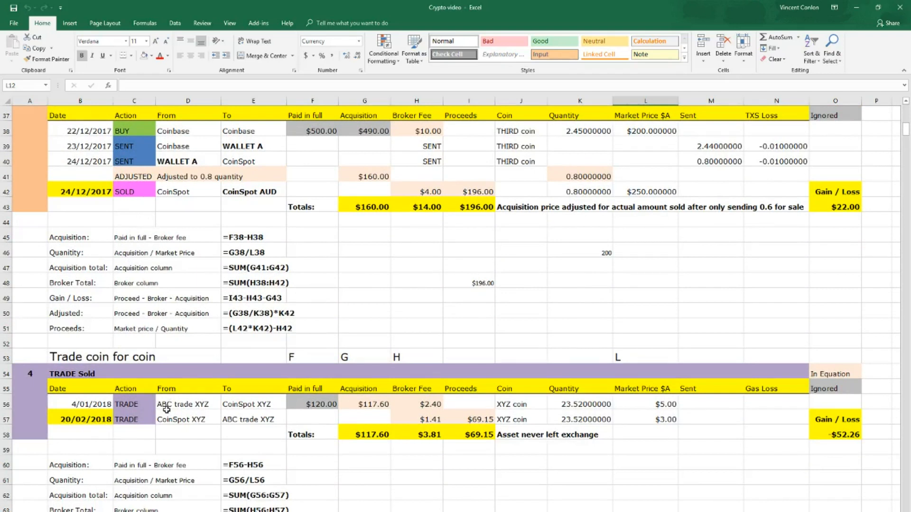
pyautogui.moveTo(132, 344)
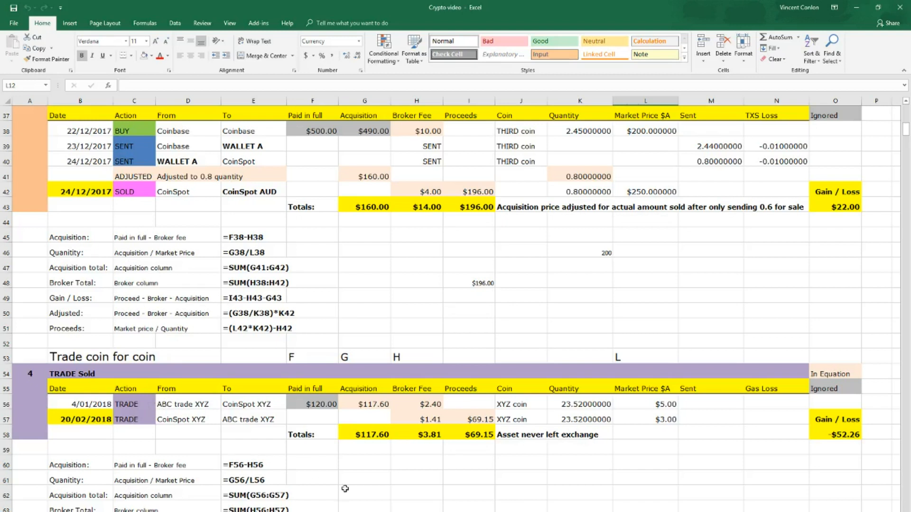
pyautogui.moveTo(482, 442)
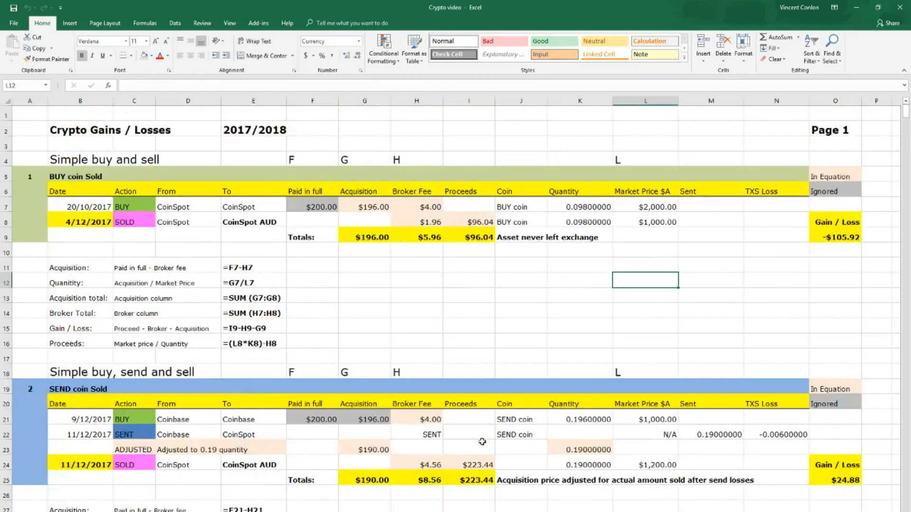
pyautogui.moveTo(573, 371)
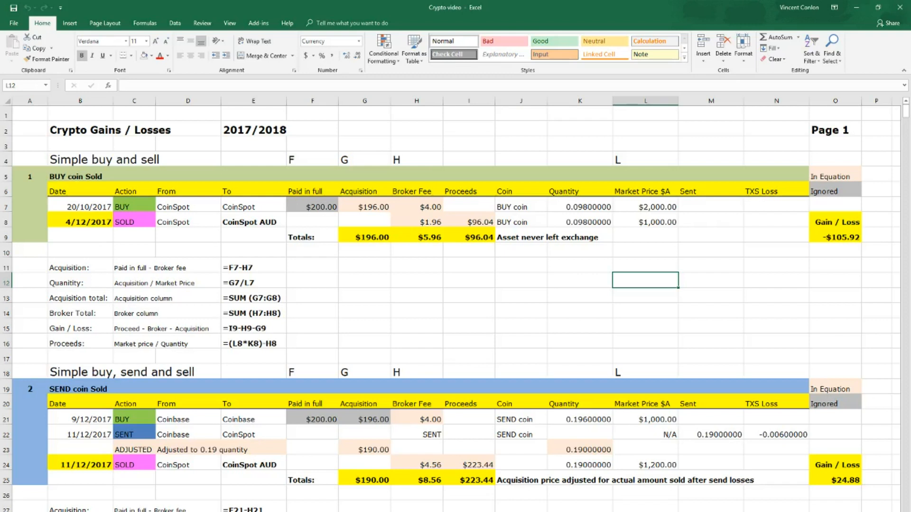
pyautogui.scroll(-3)
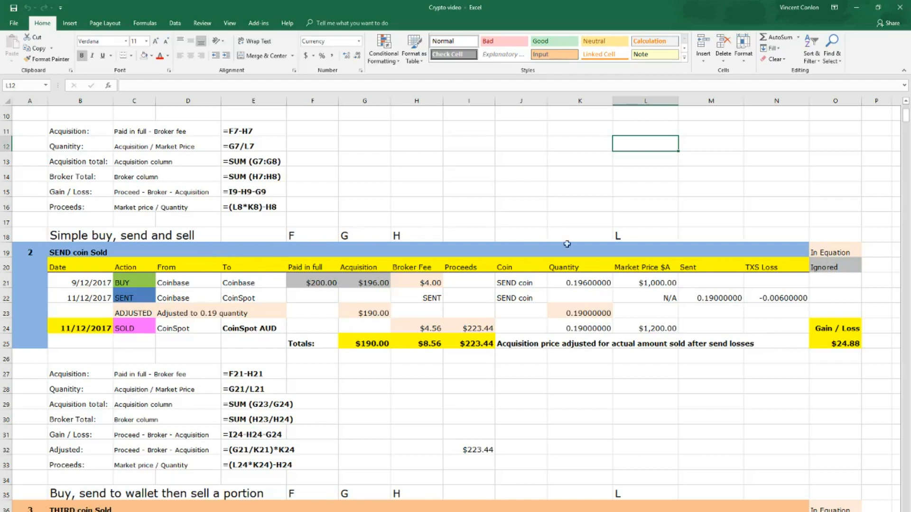
pyautogui.moveTo(712, 314)
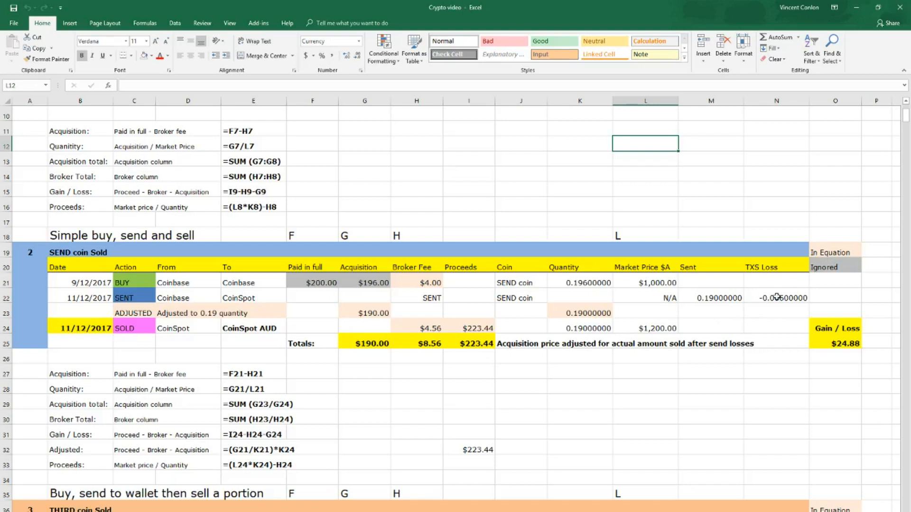
pyautogui.moveTo(834, 290)
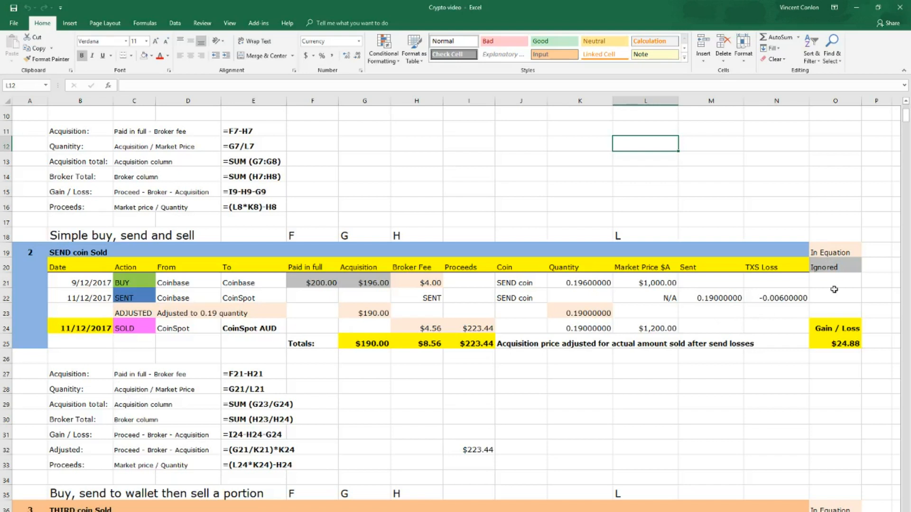
pyautogui.moveTo(717, 396)
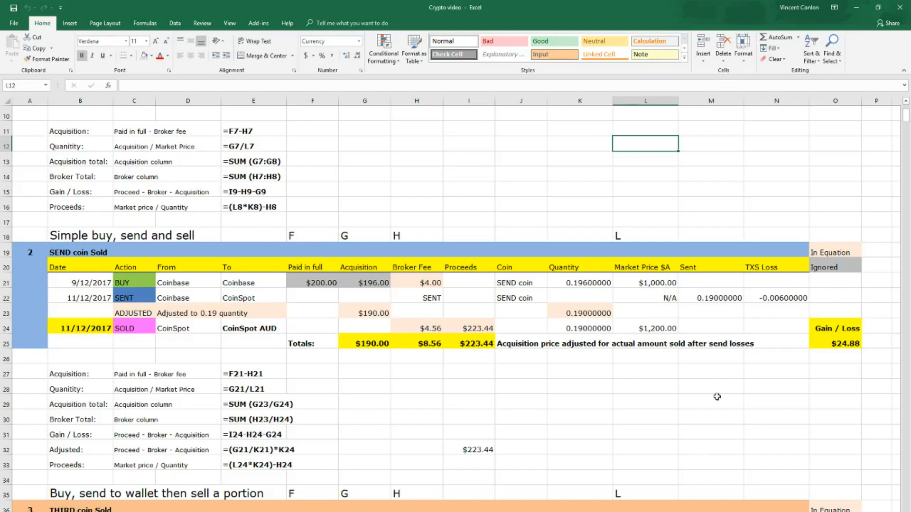
pyautogui.moveTo(661, 329)
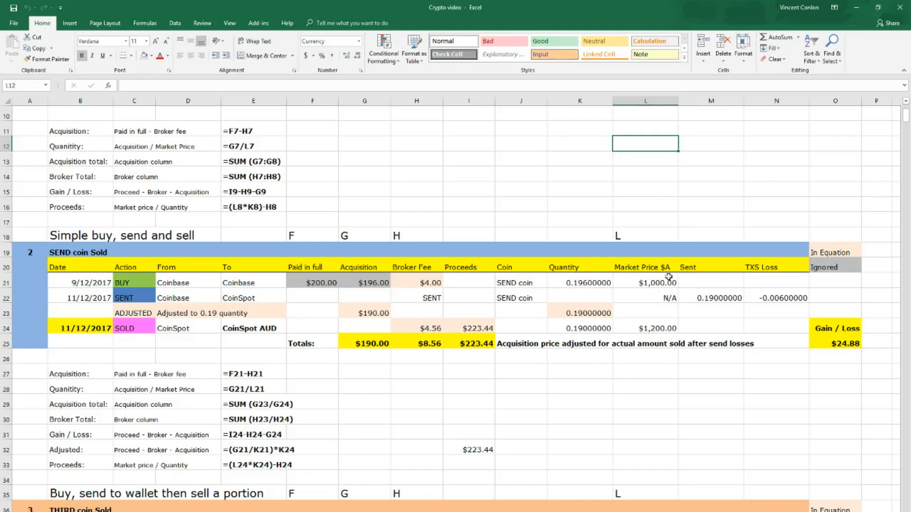
# Step: Scroll to rows 25–51 to show the $22.00 wallet-send example's formula notes
pyautogui.scroll(-3)
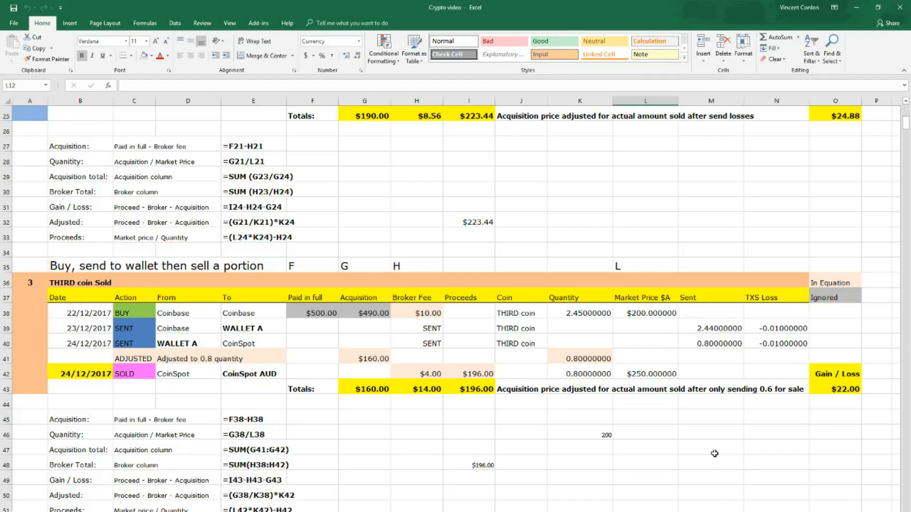
pyautogui.moveTo(665, 479)
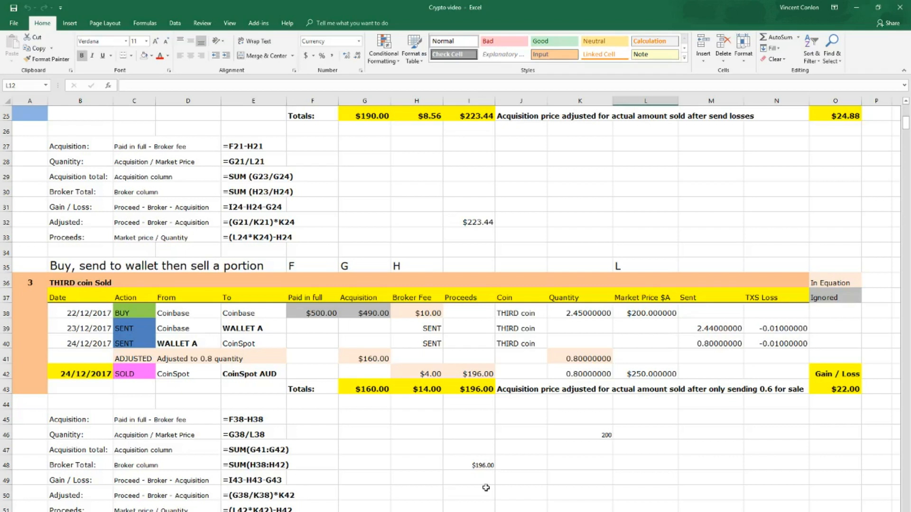
pyautogui.moveTo(711, 461)
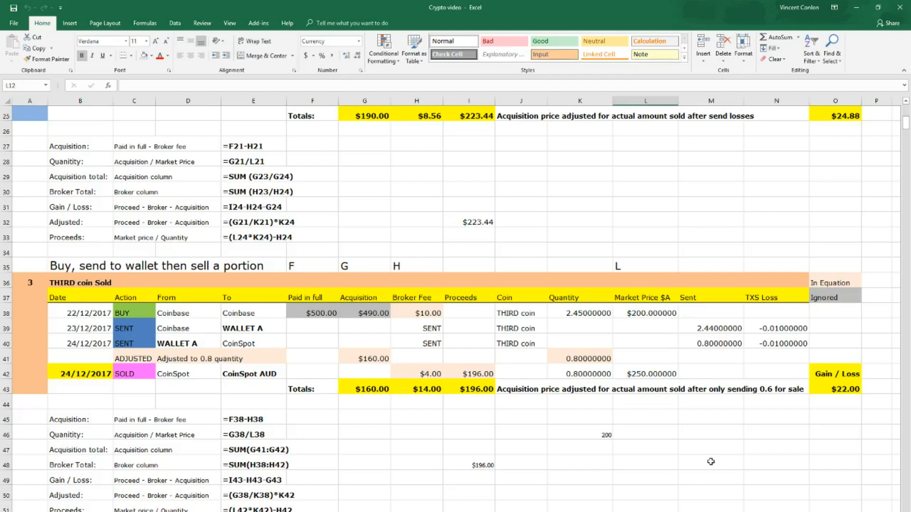
# Step: Scroll to rows 43–67 to show the coin-for-coin trade's −$52.26 loss and formula notes
pyautogui.scroll(-3)
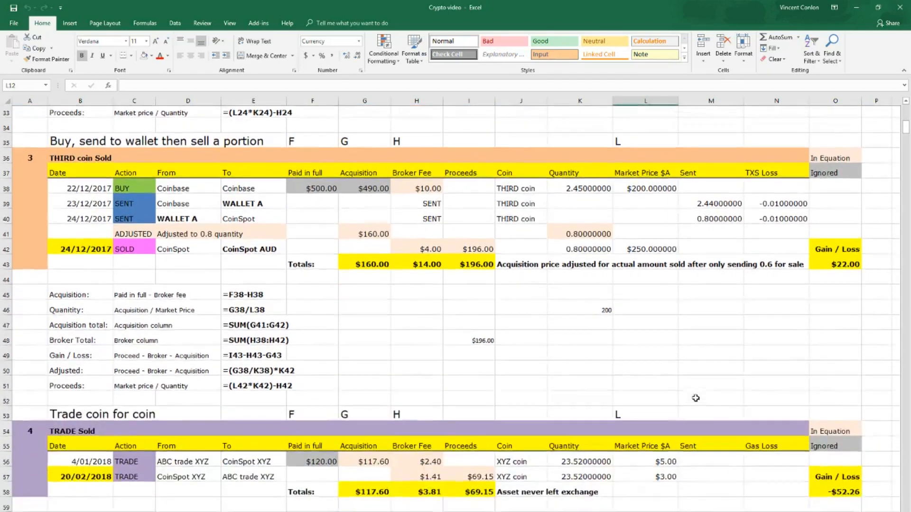
pyautogui.scroll(-3)
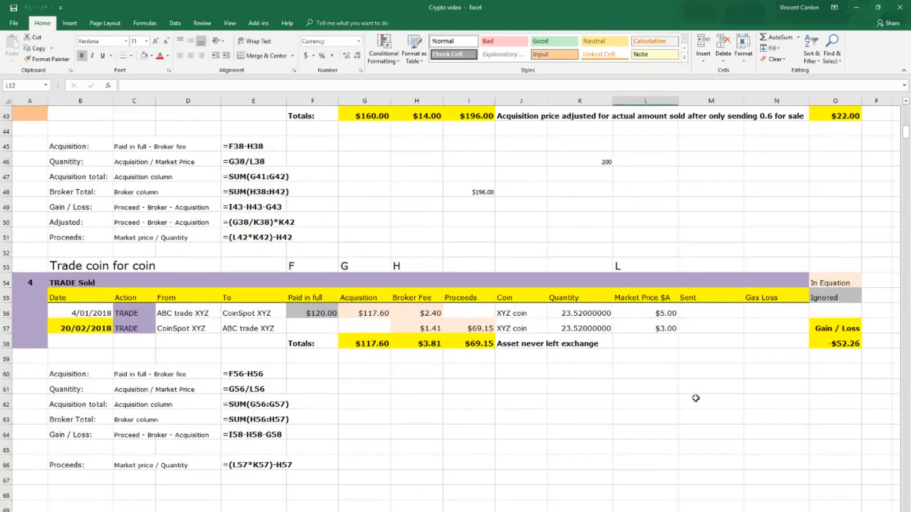